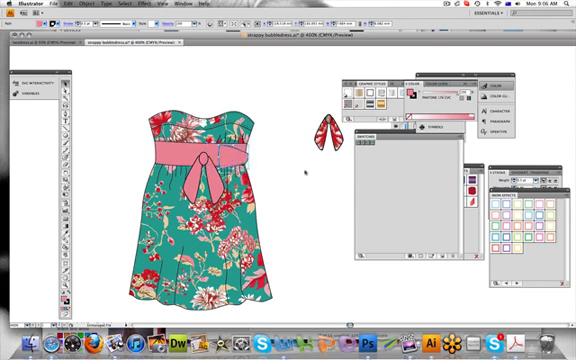
pyautogui.moveTo(308, 172)
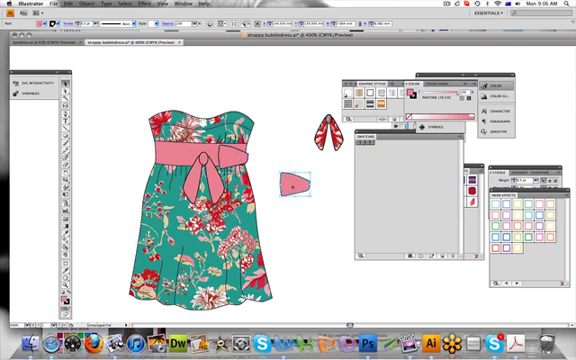
# Place a copy of the pink bow tail and reflect it across the vertical axis.
pyautogui.moveTo(296, 178); pyautogui.dragTo(288, 152)
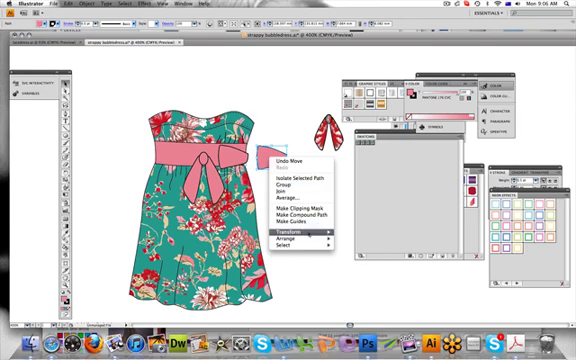
pyautogui.moveTo(284, 236)
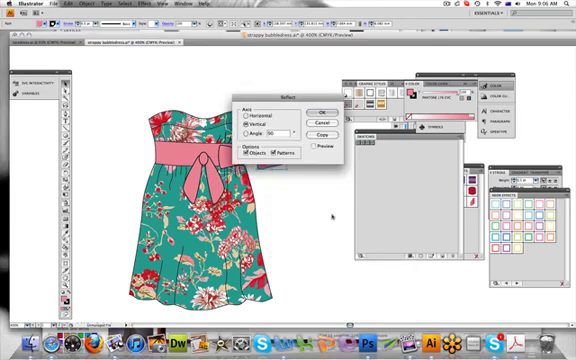
pyautogui.click(322, 108)
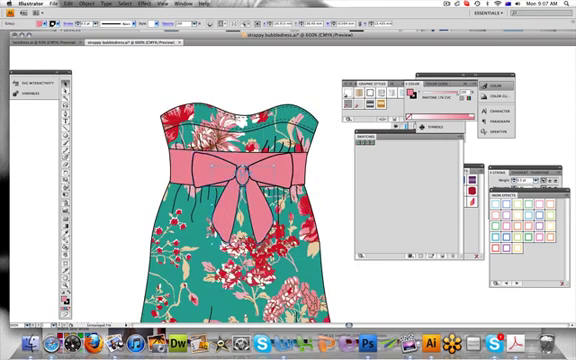
# Arrange the bow tails so both hang evenly under the knot at the waist.
pyautogui.rightClick(256, 180)
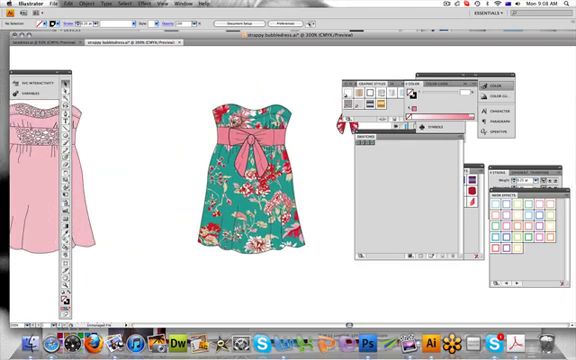
# Start a shoulder strap shape on the floral dress's bodice above the neckline.
pyautogui.click(250, 180)
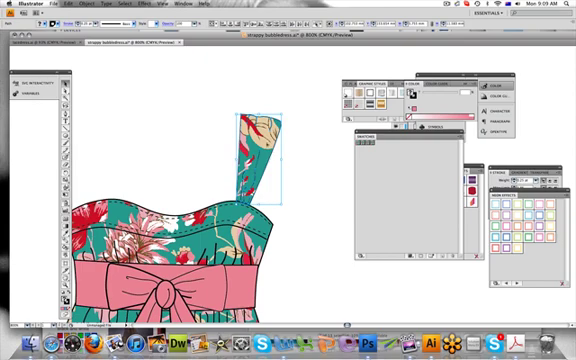
# Fill the strap with the floral swatch and seat it on the bodice's top edge.
pyautogui.rightClick(264, 150)
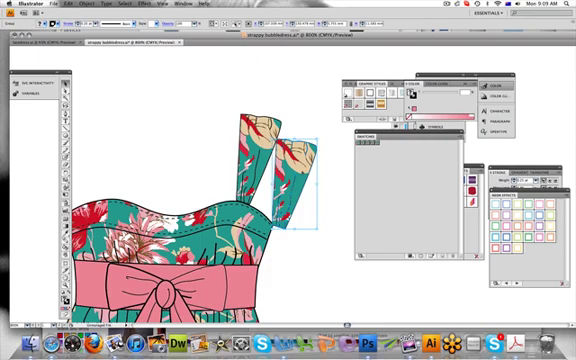
# Reflect the copied floral strap vertically for the other side of the bodice.
pyautogui.rightClick(290, 180)
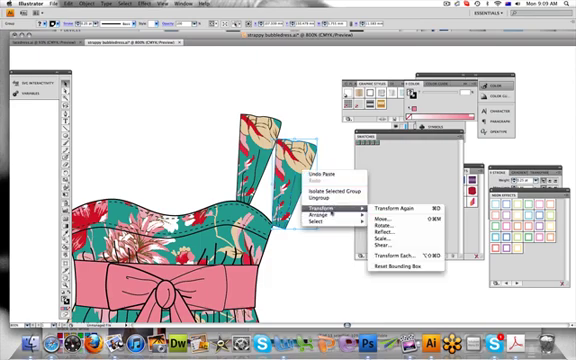